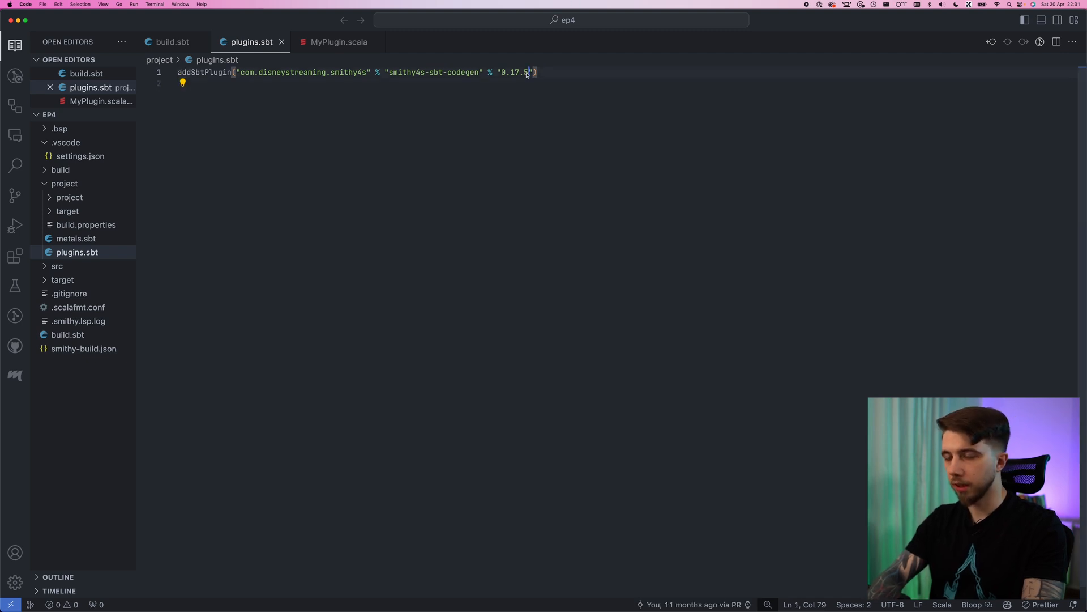
# Point the smithy4s-sbt-codegen plugin at version 0.18.16 and save plugins.sbt.
pyautogui.write('0.18.16')
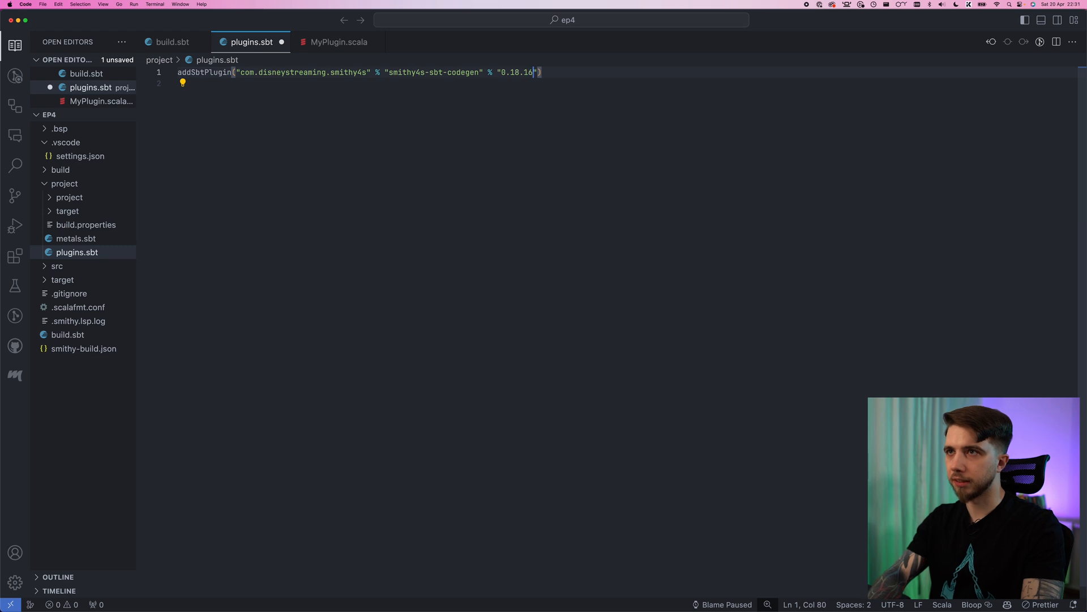
pyautogui.press('cmd+s')
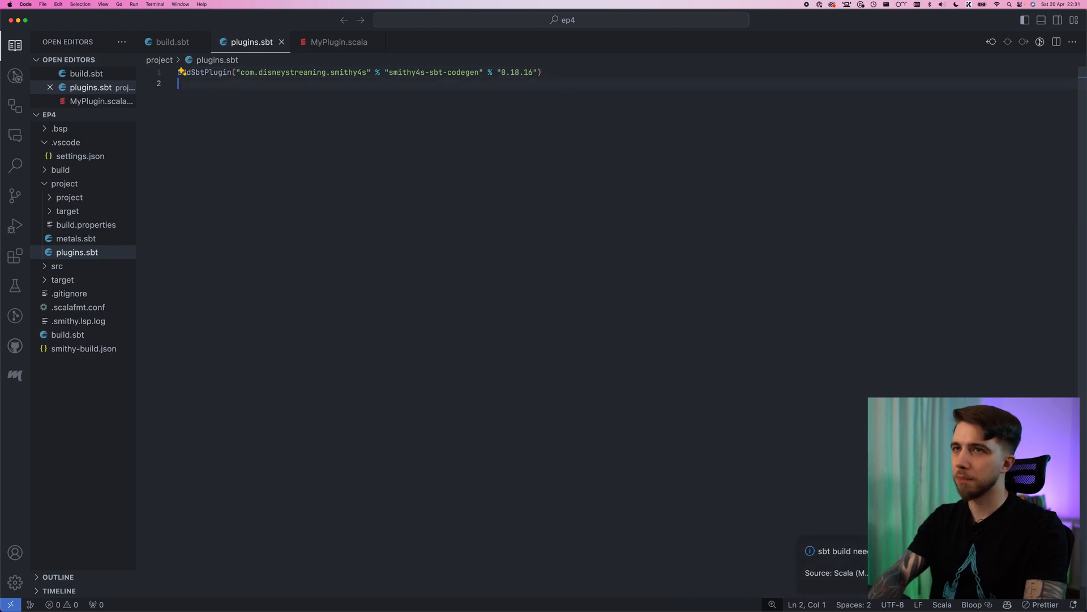
pyautogui.moveTo(185, 35)
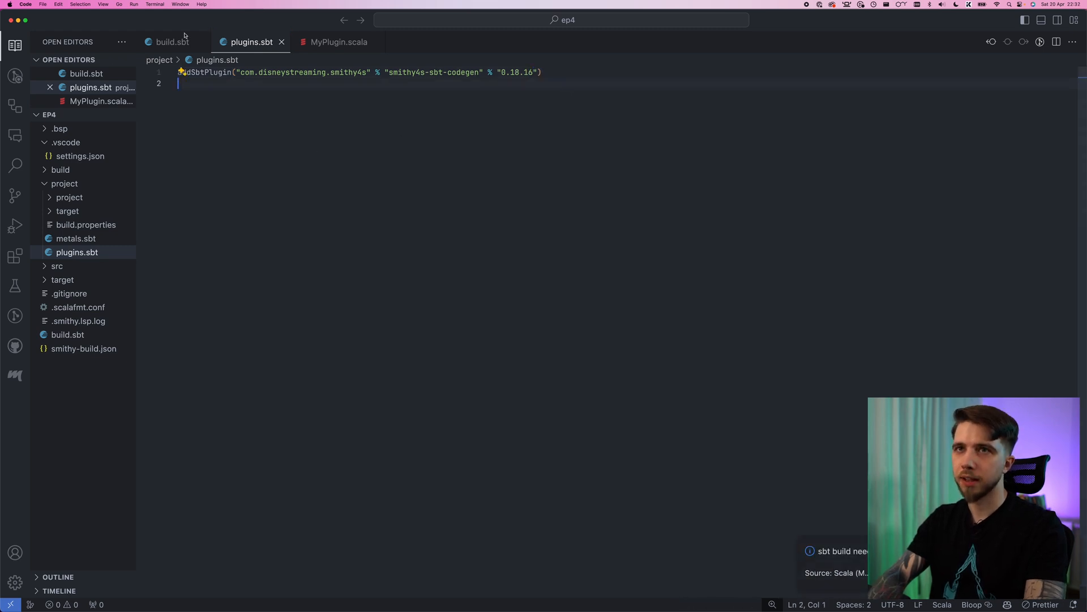
# Tidy build.sbt's scalaVersion line to 3.3.3, dropping the stray comment, and save.
pyautogui.click(171, 42)
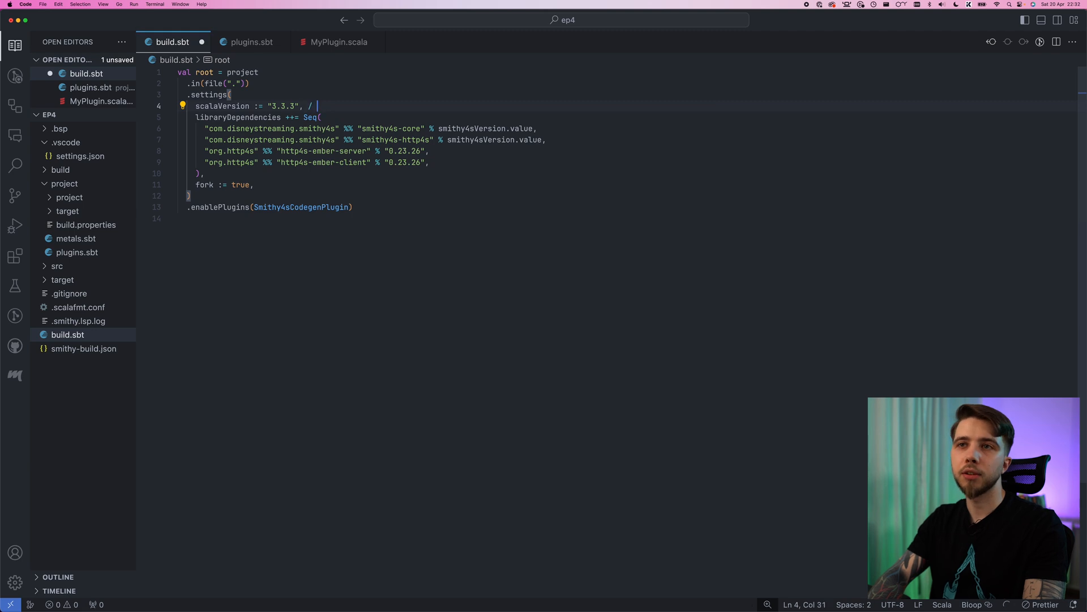
pyautogui.write('/3.4.1')
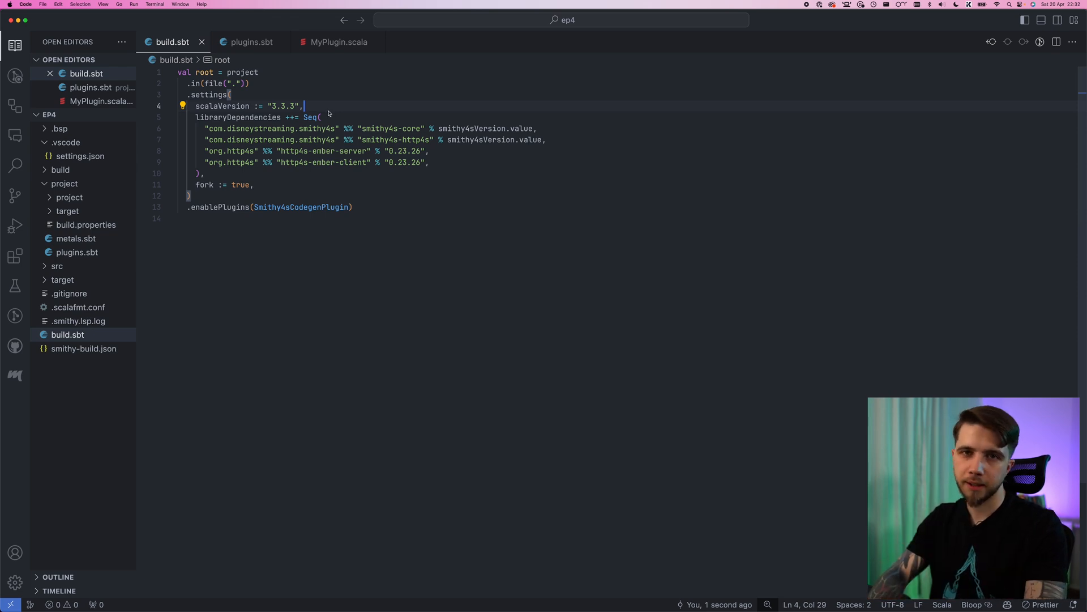
pyautogui.click(86, 238)
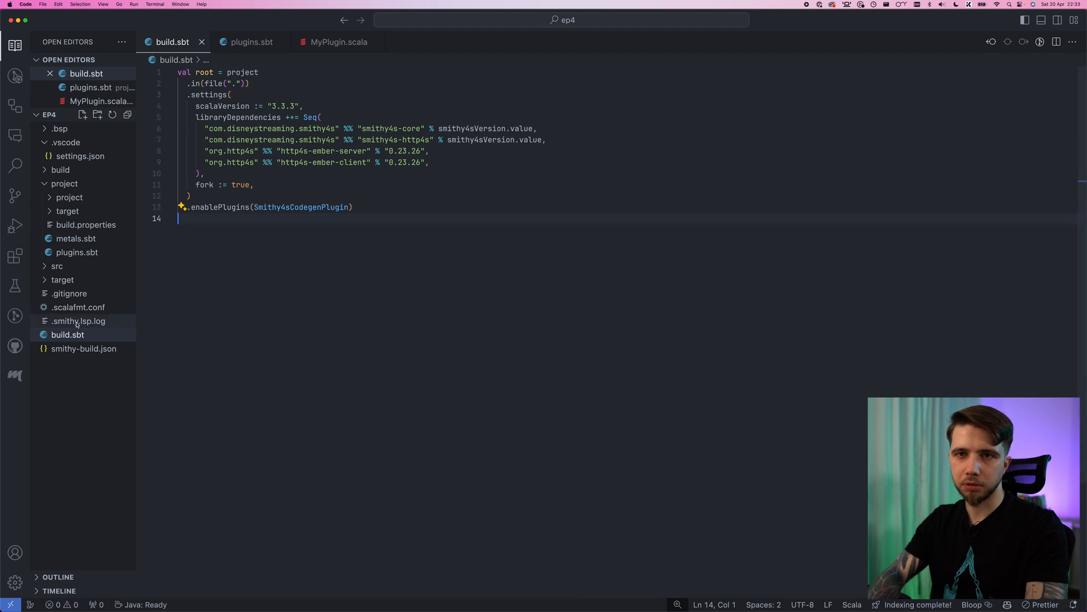
# With .scalafmt.conf at 3.8.1, run scalafmt **/*.scala and check git status with gst.
pyautogui.click(78, 307)
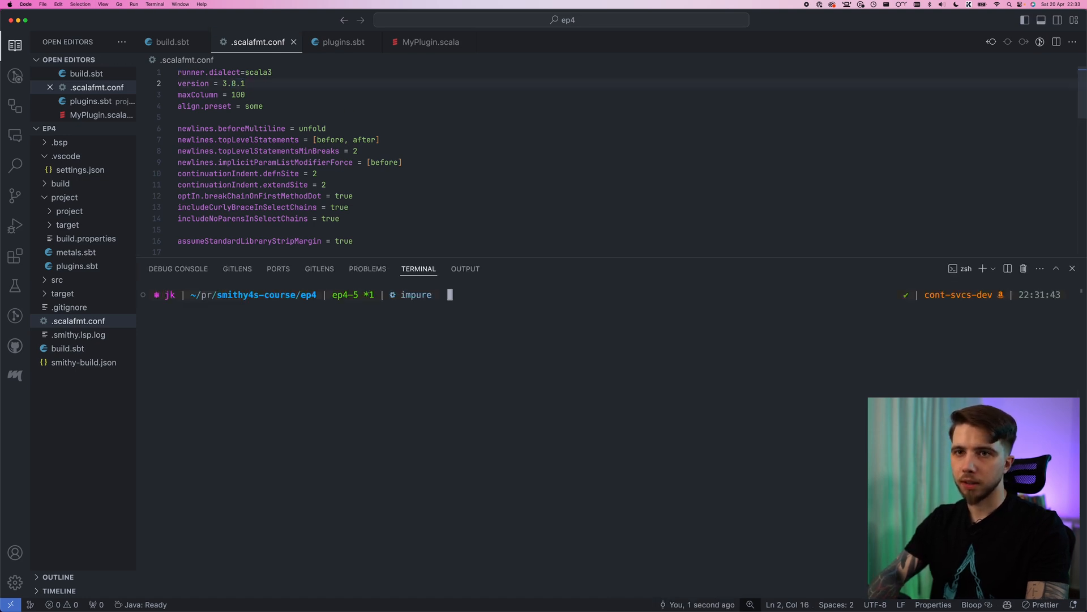
pyautogui.write('scalafmt **/*.scala')
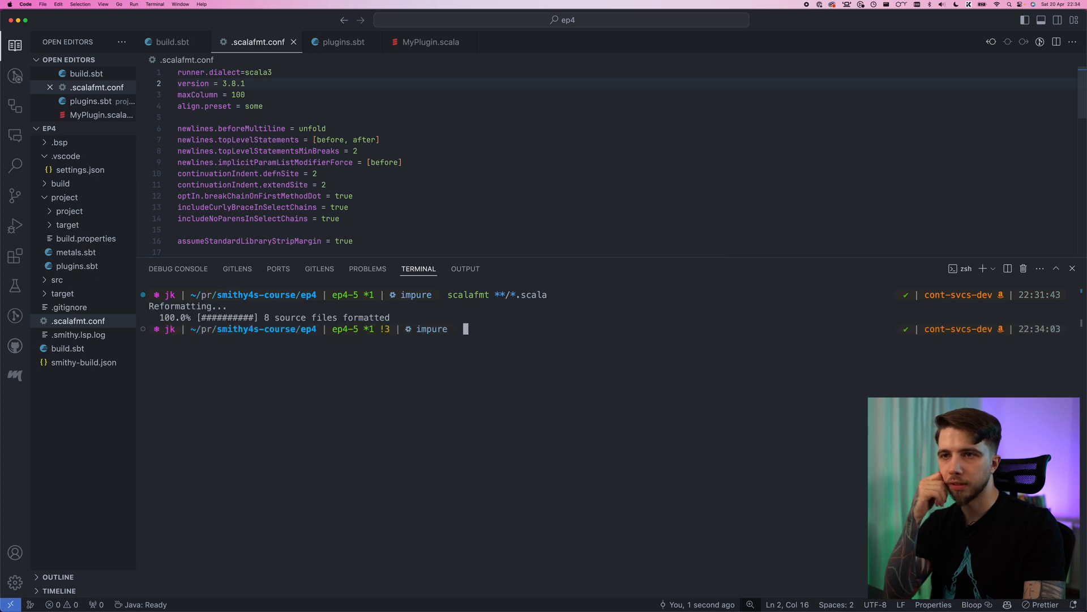
pyautogui.write('gst')
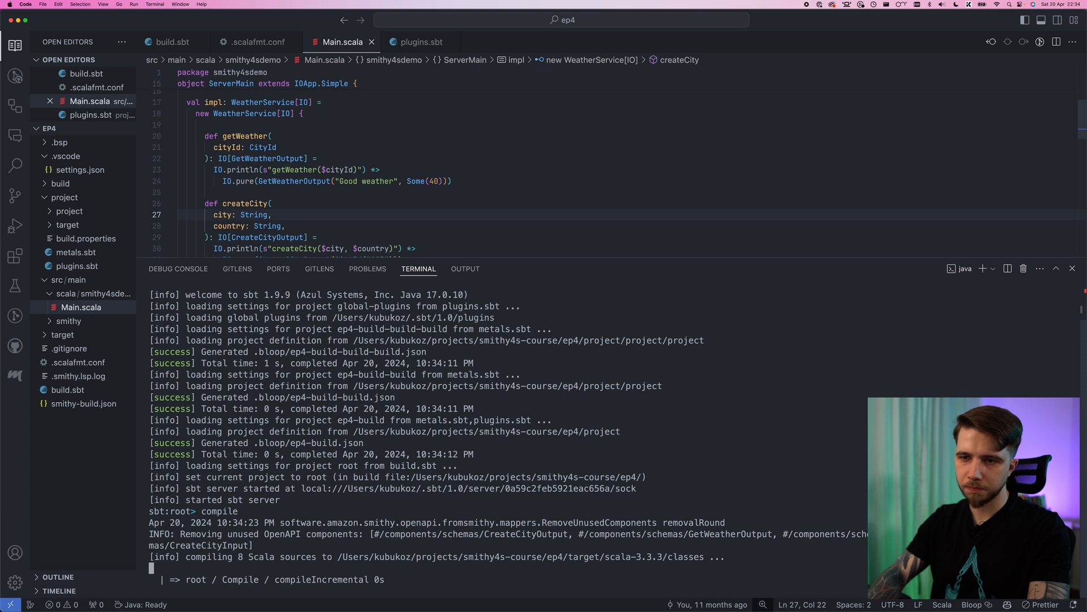
# Run the project in sbt, choosing main class 2, smithy4sdemo.ServerMain.
pyautogui.write('run')
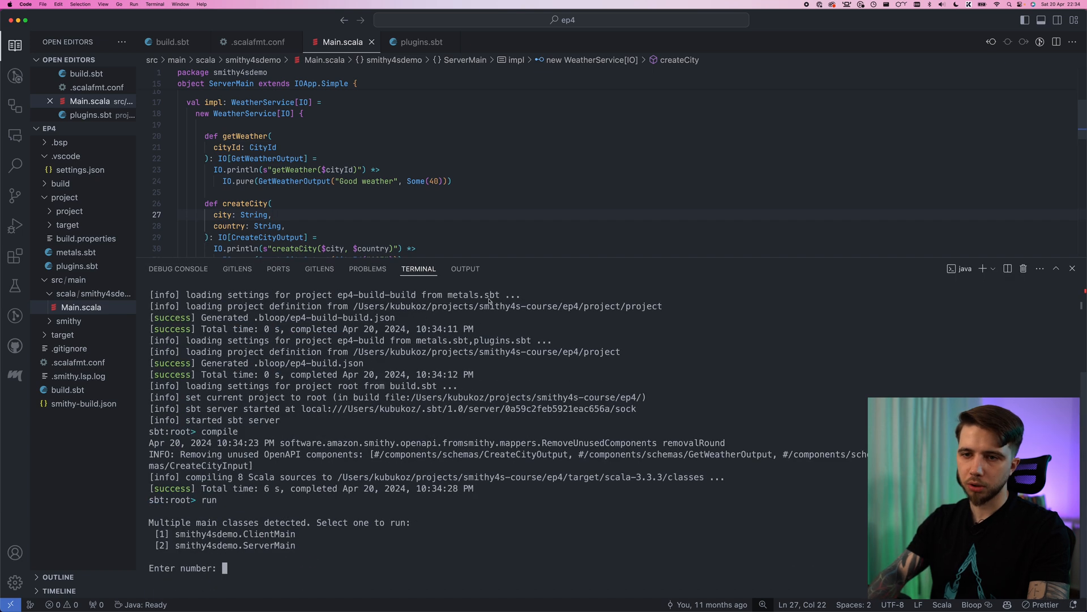
pyautogui.write('2')
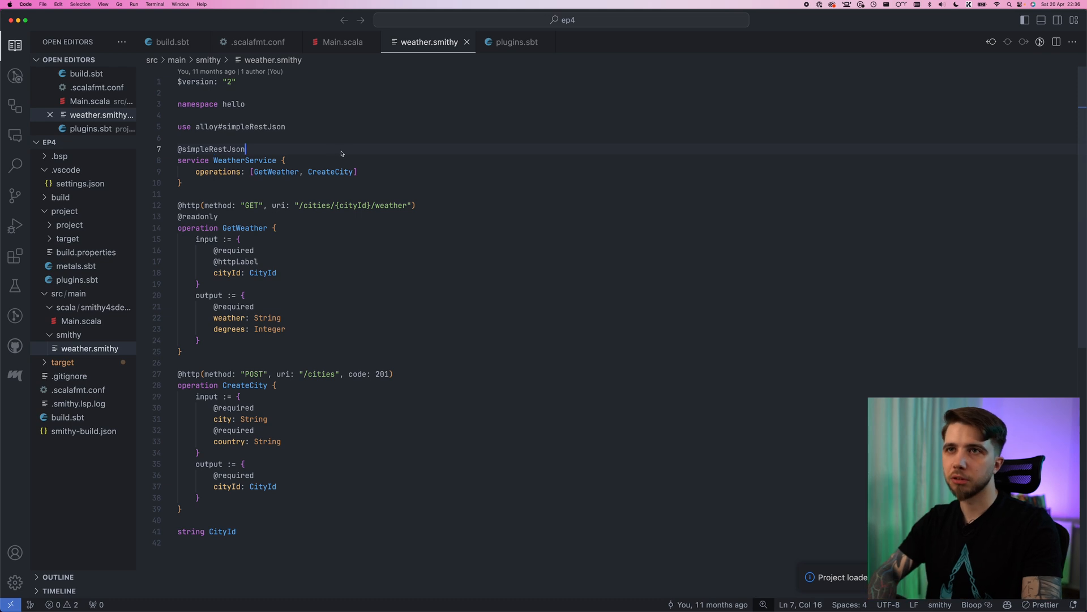
# Reopen plugins.sbt via Quick Open, showing the codegen plugin at 0.18.16.
pyautogui.write('pl')
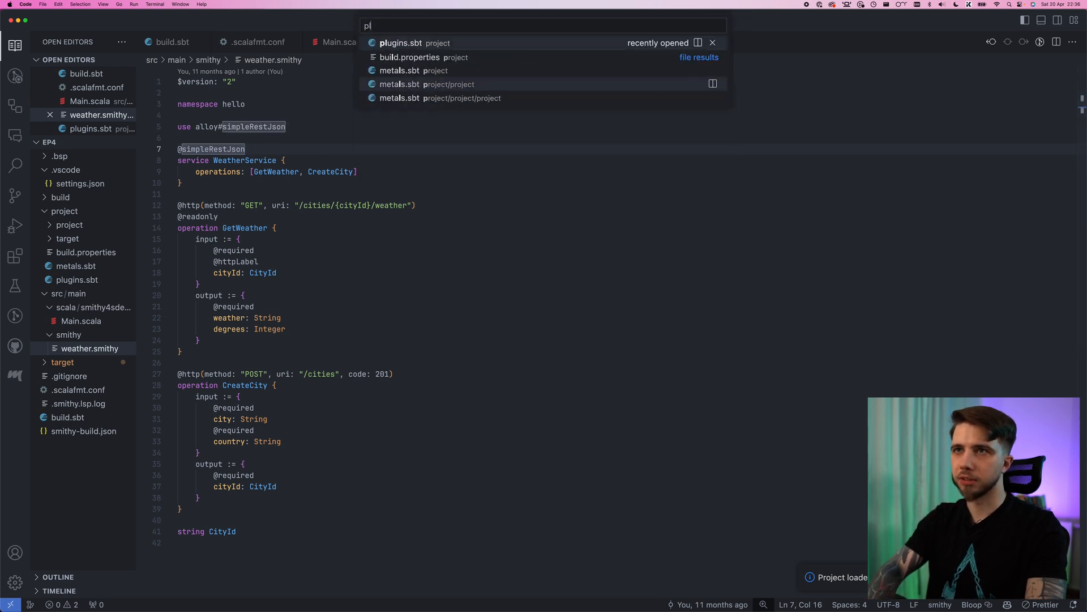
pyautogui.click(400, 42)
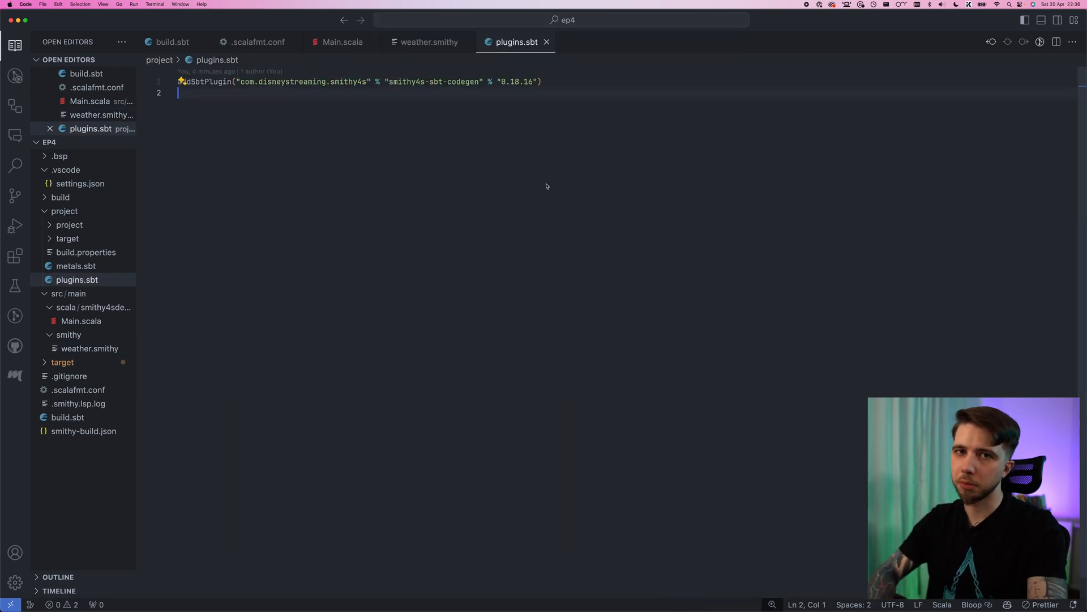